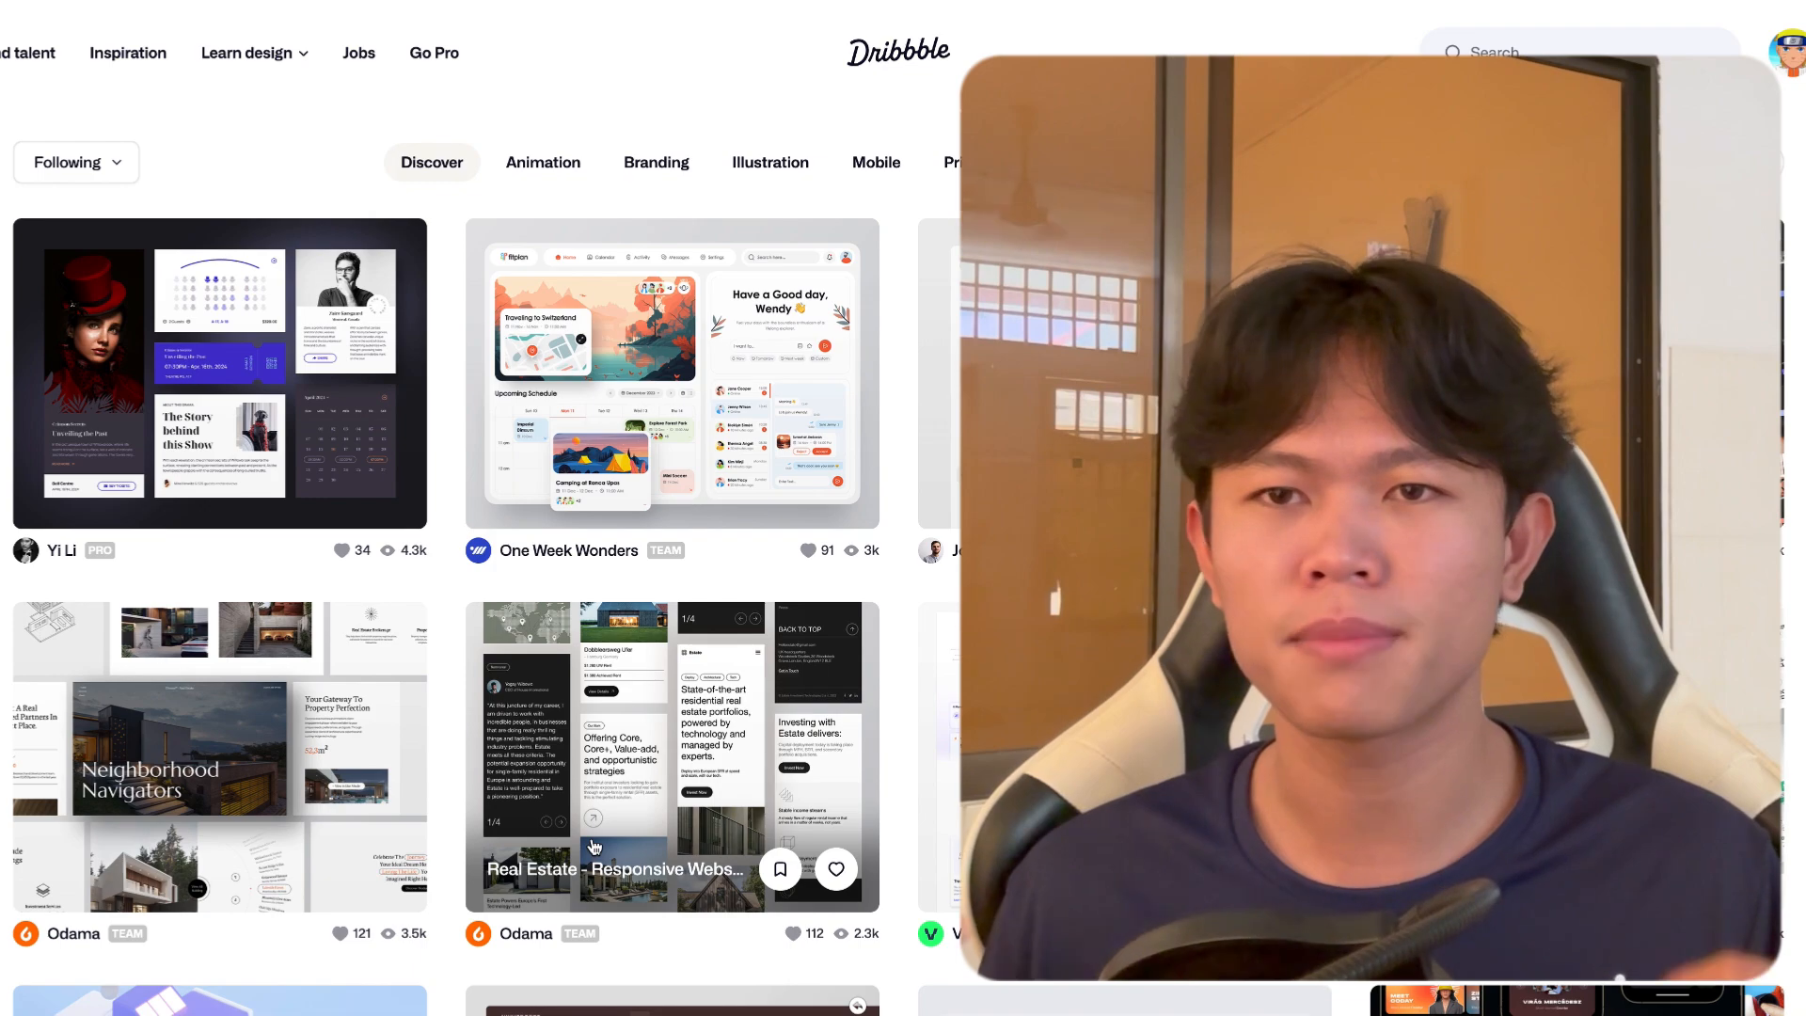
Step: Browse down the DailyMedia home page and open the first blog post's full article
scroll(down, 3)
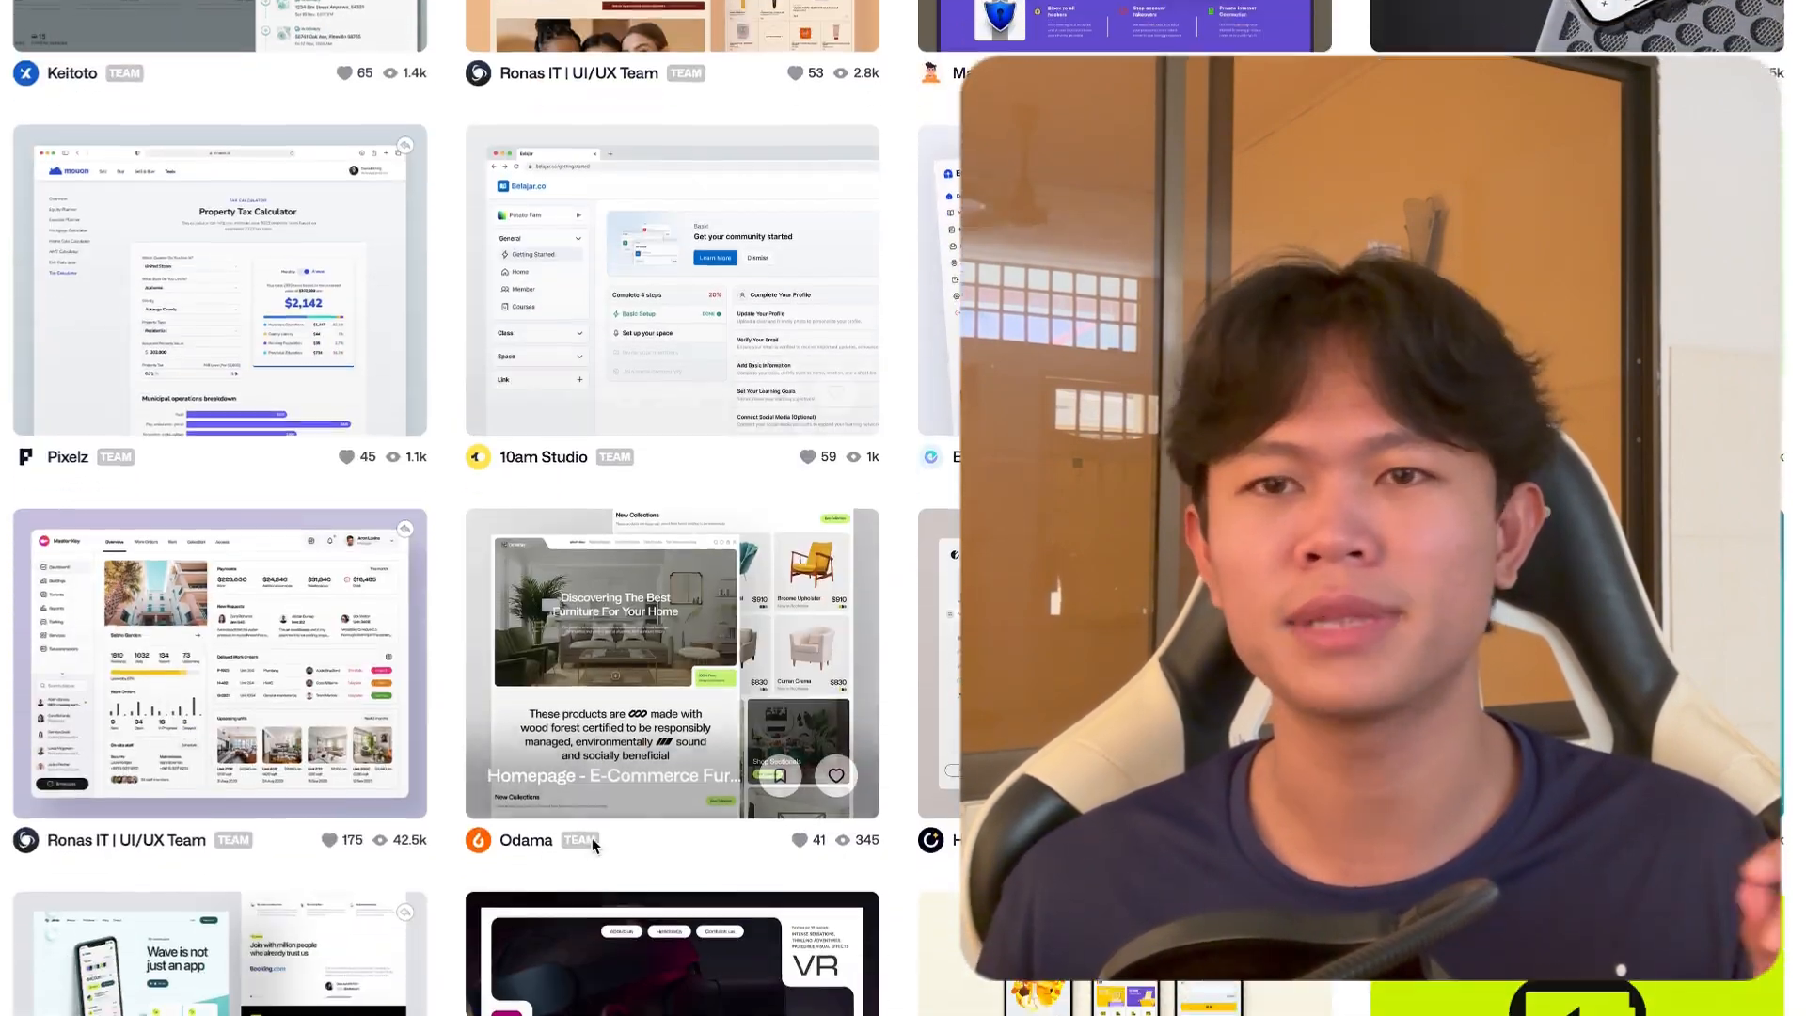
scroll(down, 3)
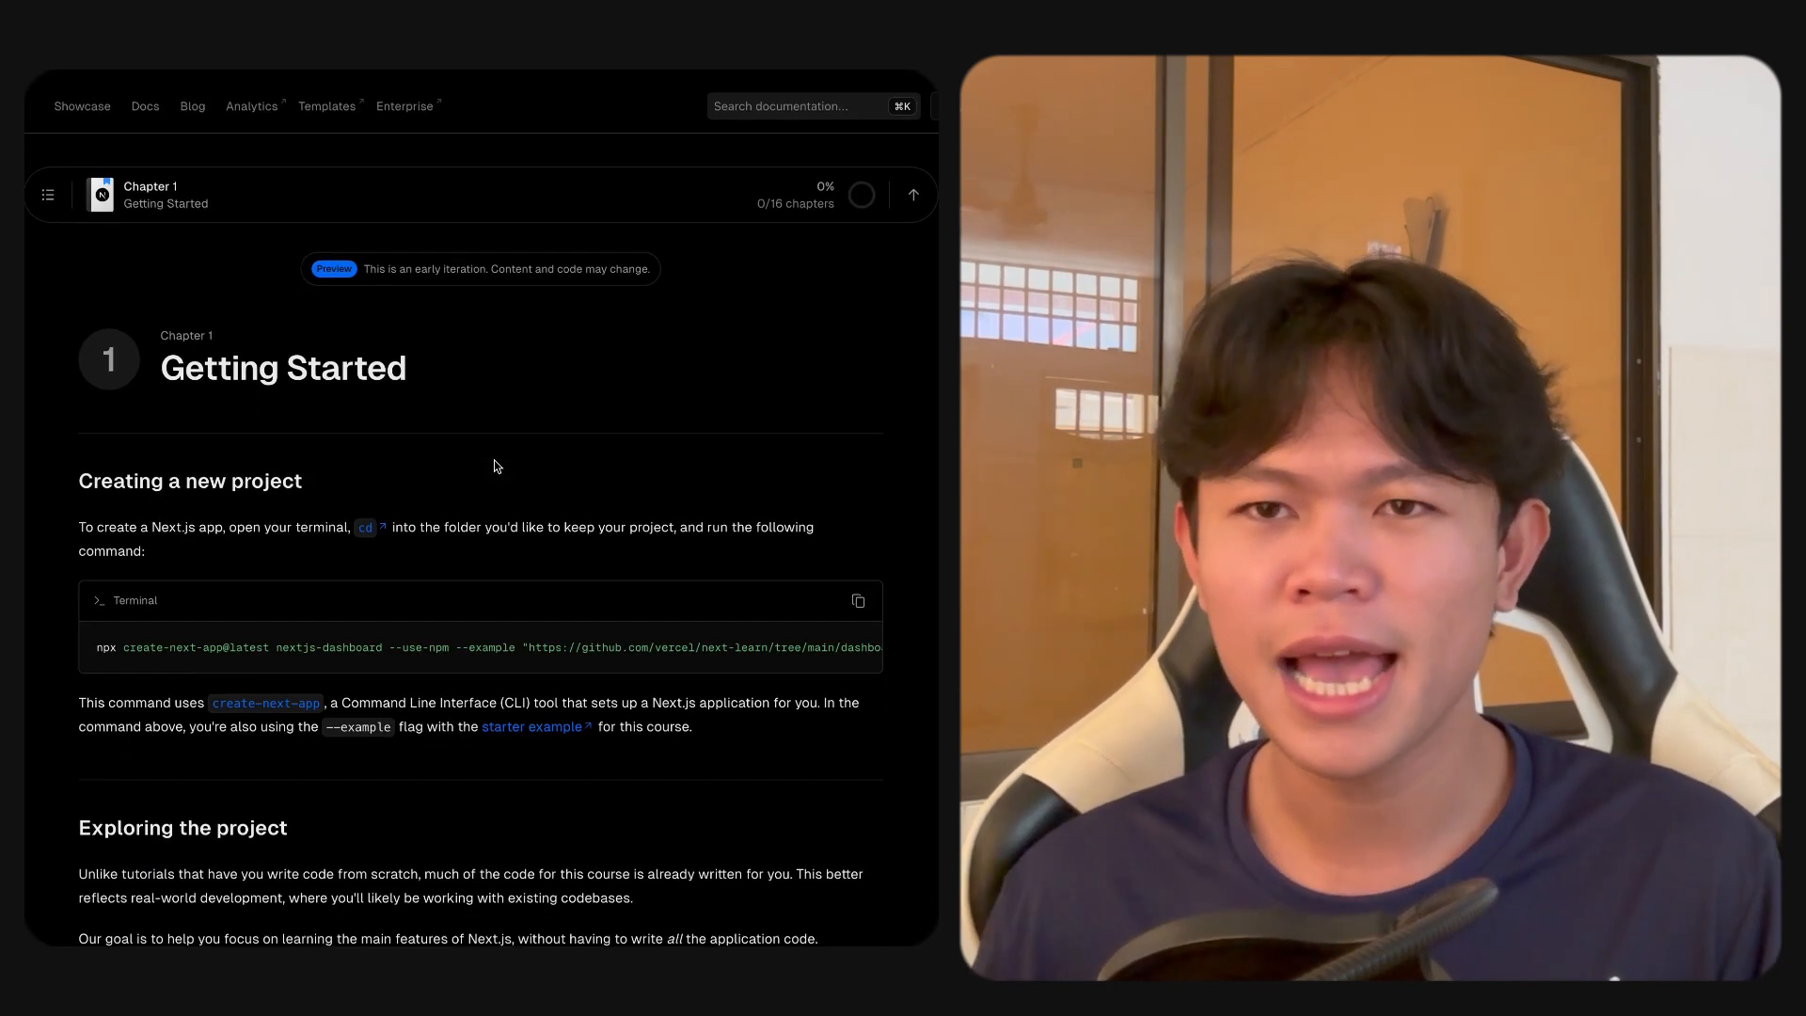
scroll(down, 3)
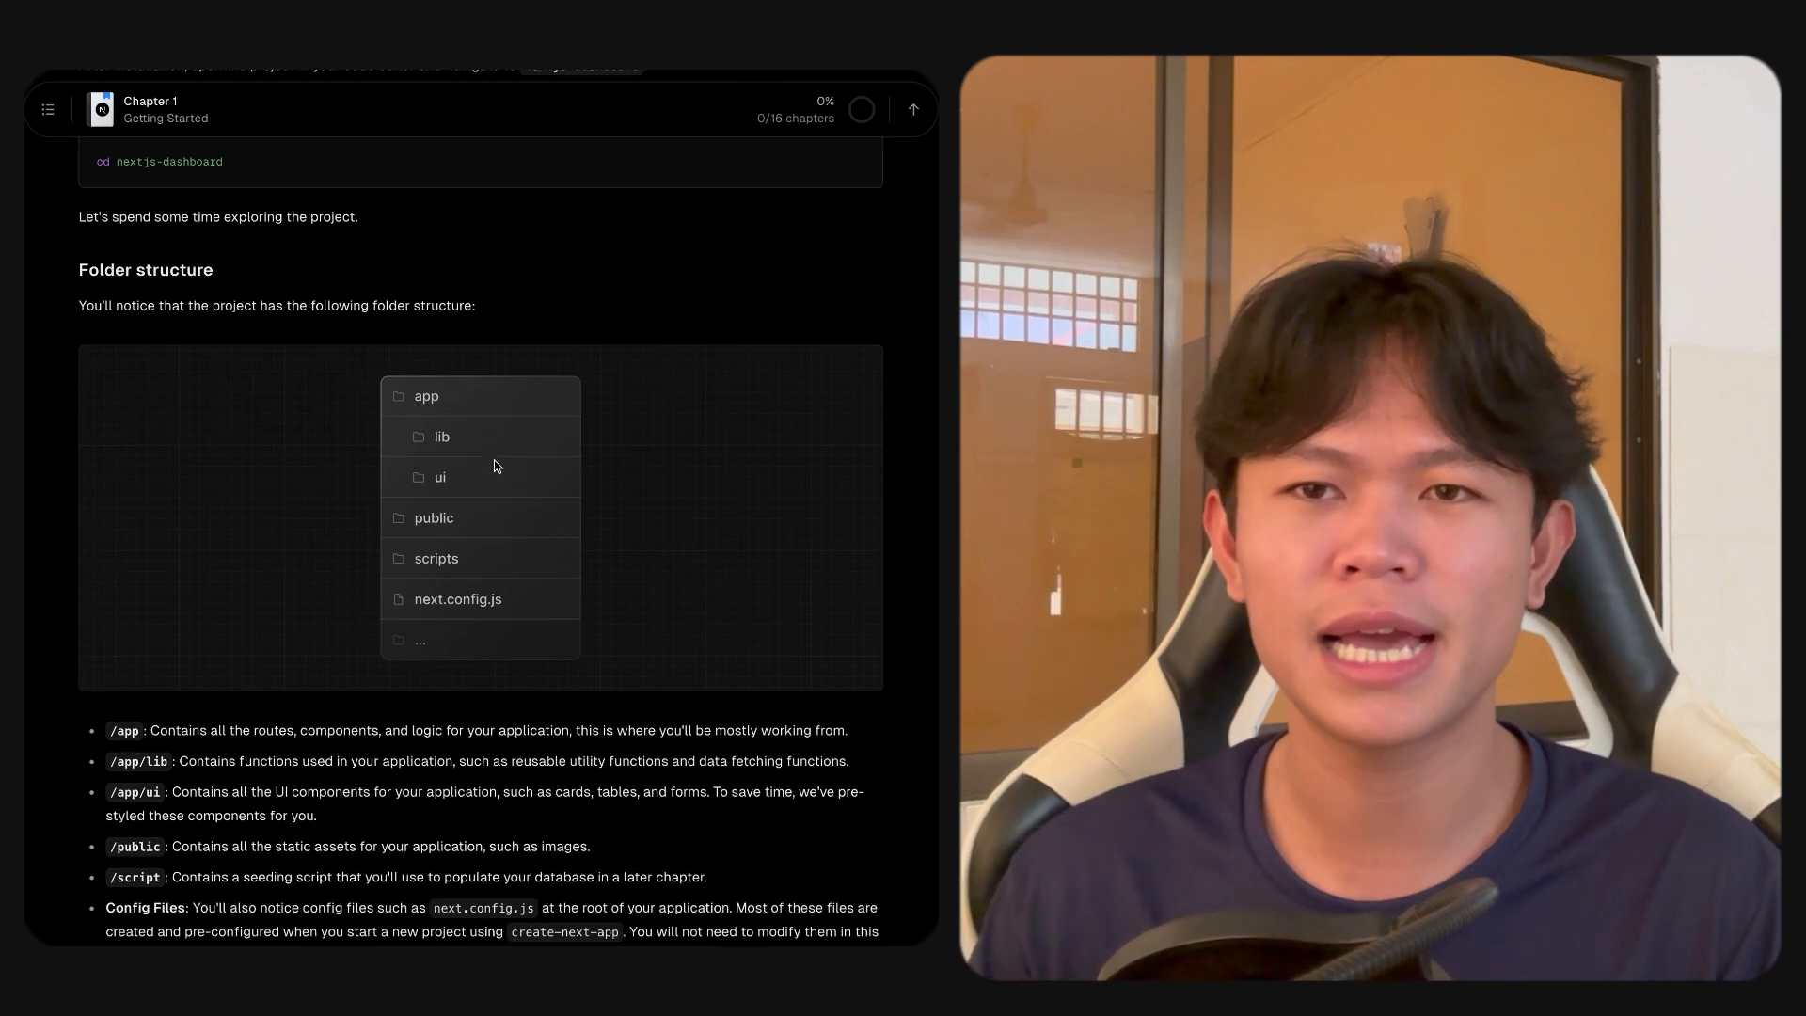
scroll(down, 3)
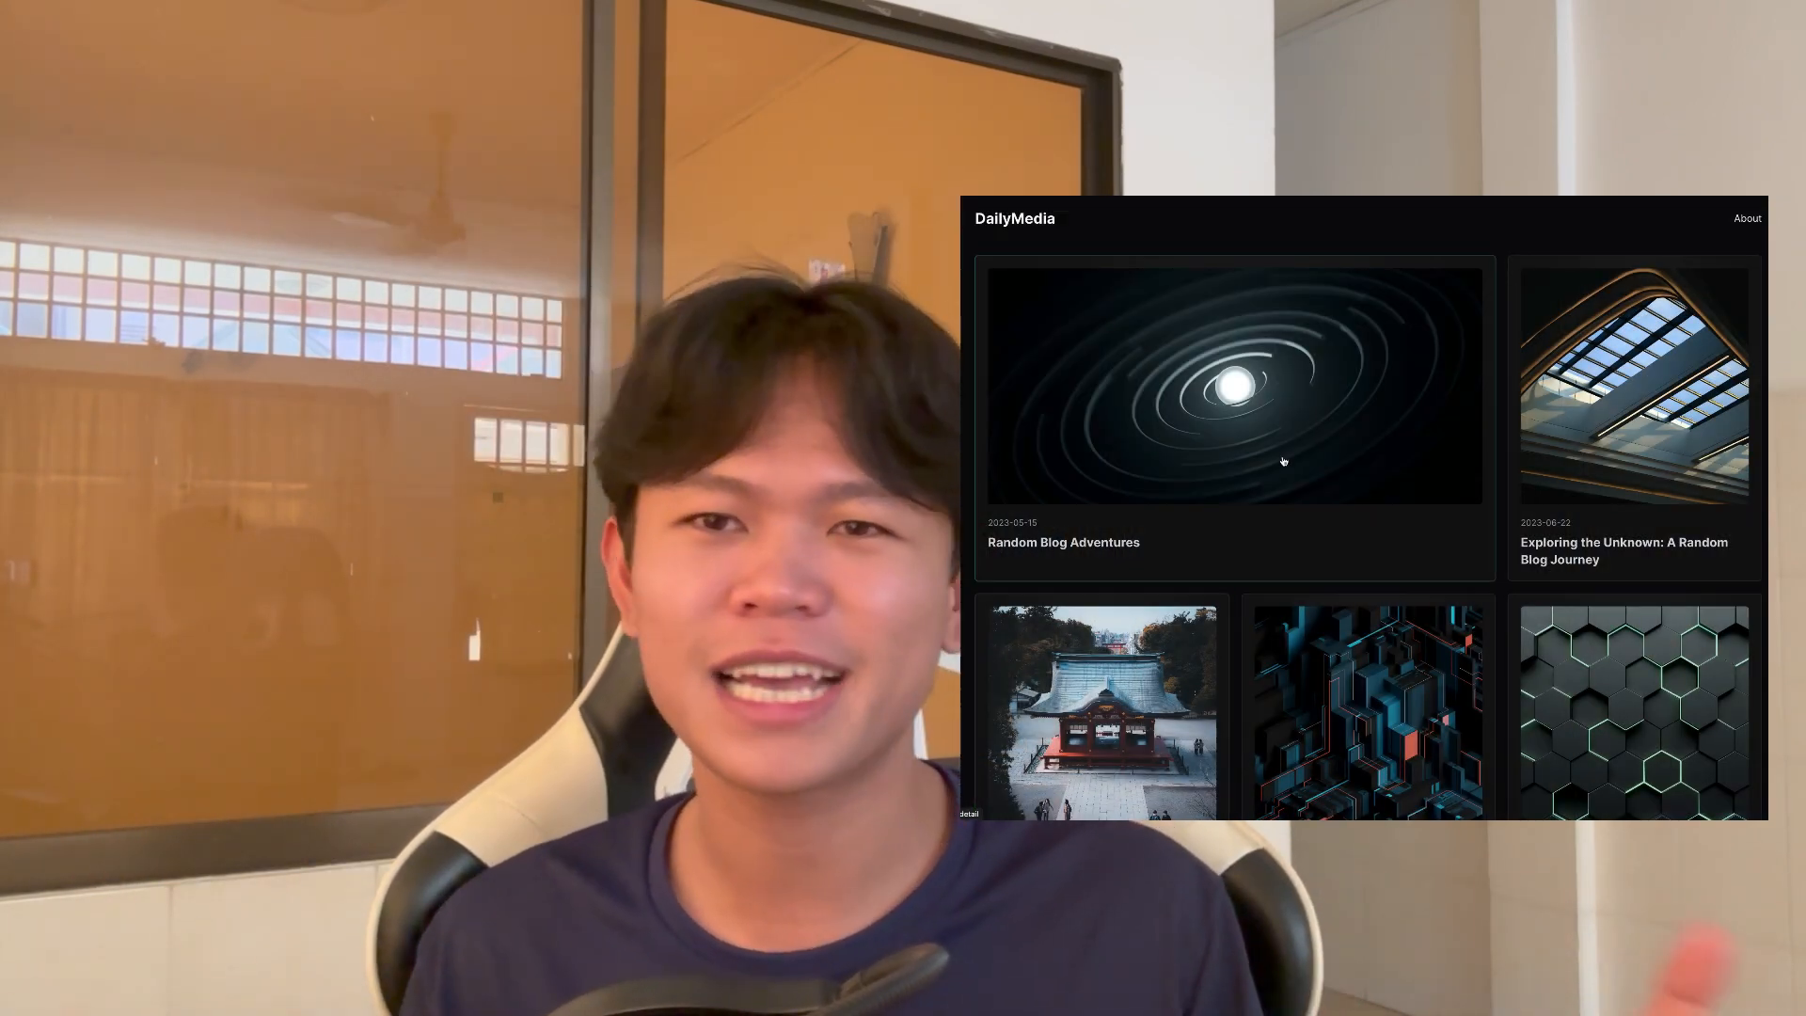
click(1234, 386)
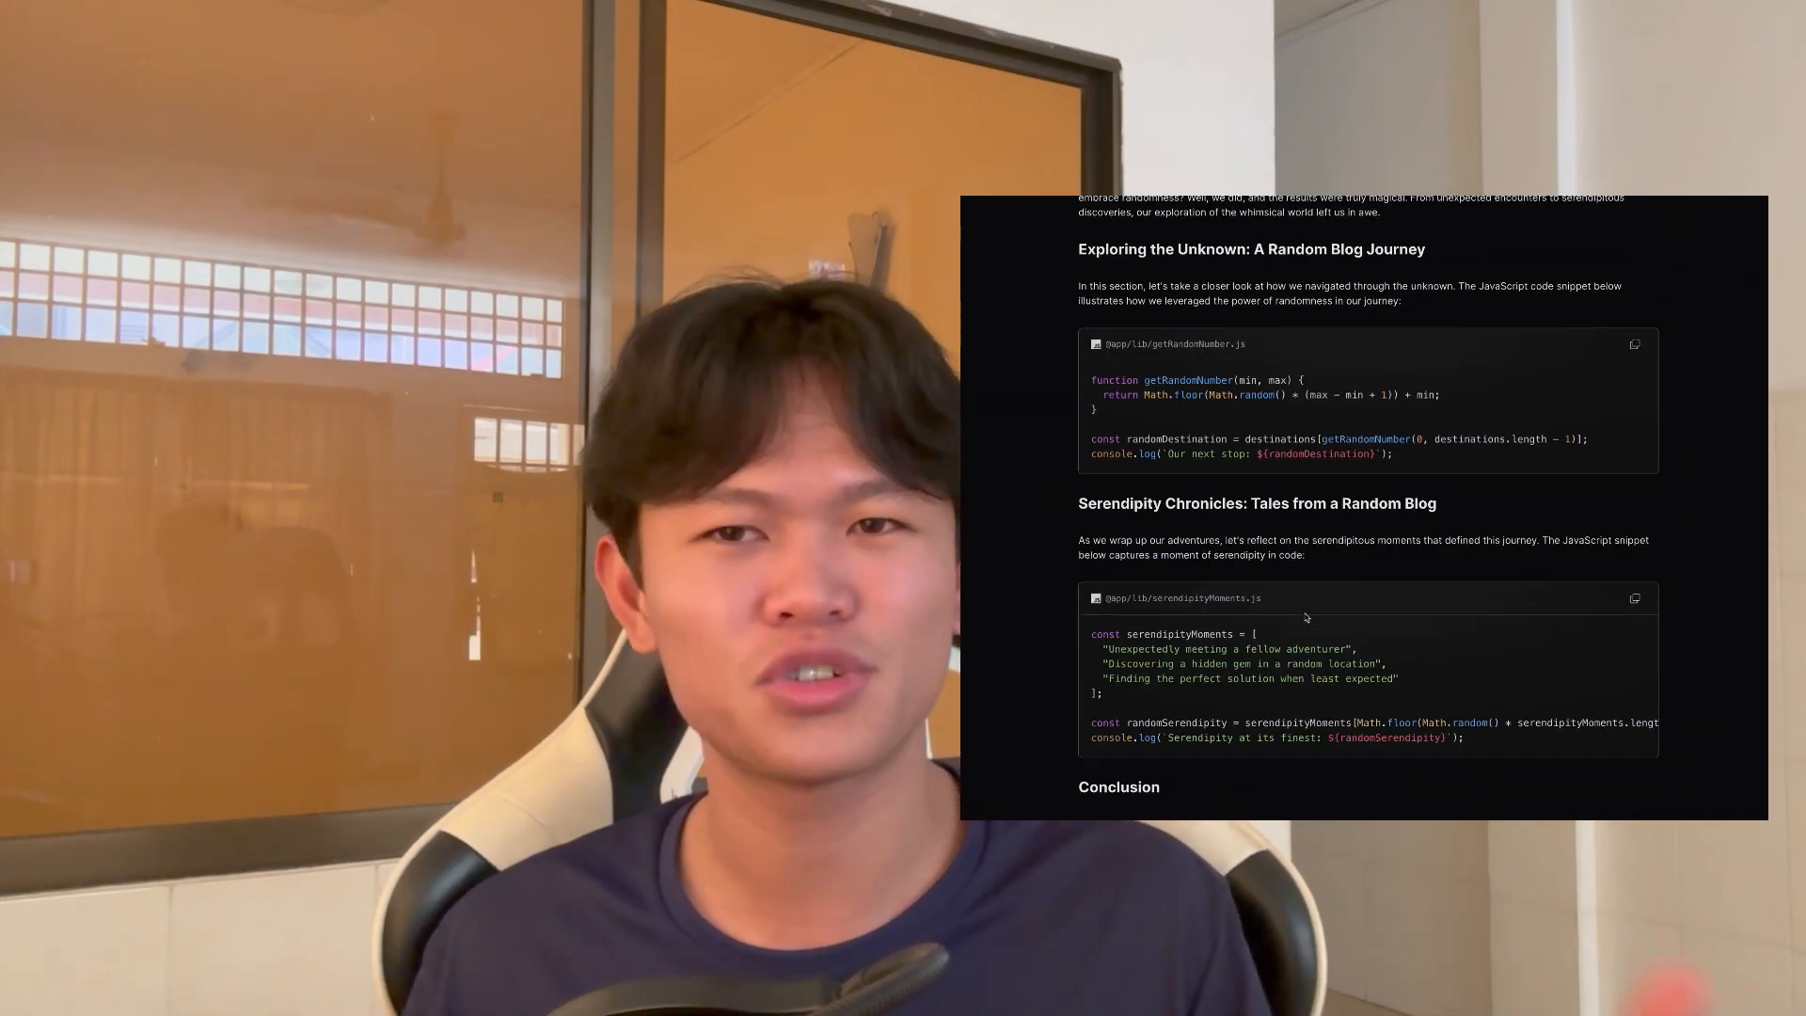